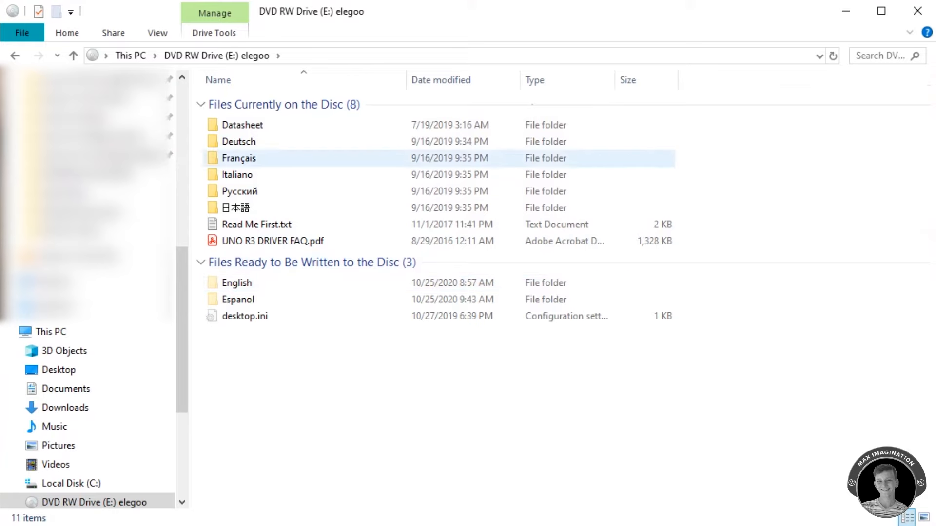
- Browse the DVD's English folder, looking through its code and Libraries folders and returning to English
{"action": "double_click", "coordinate": [237, 283]}
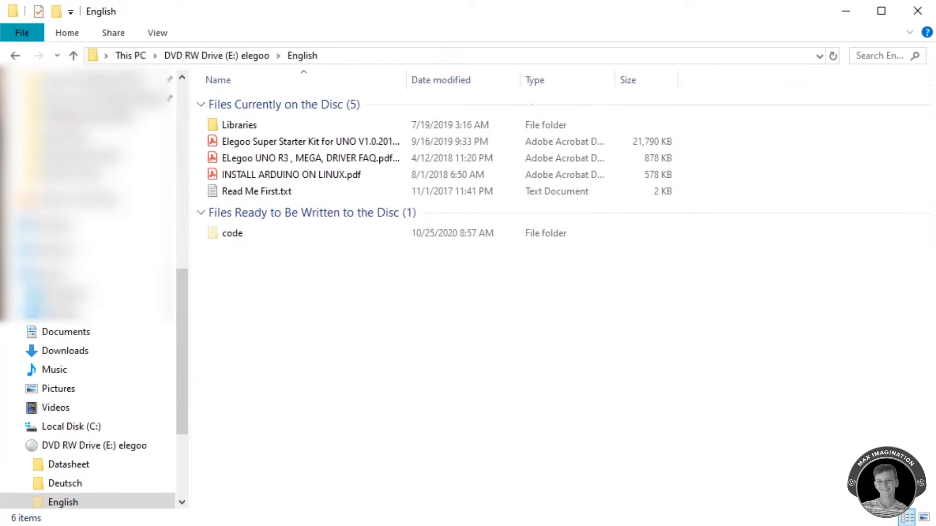
{"action": "double_click", "coordinate": [232, 233]}
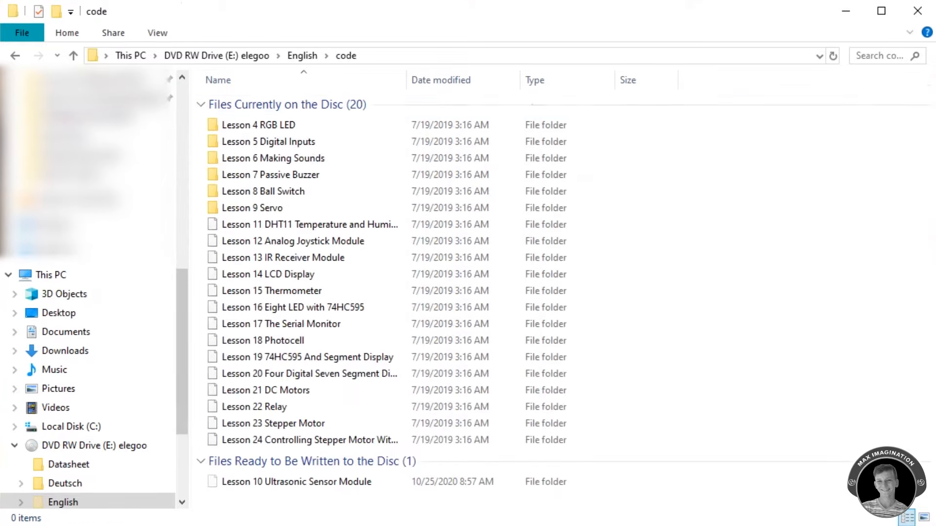
{"action": "left_click", "coordinate": [265, 390]}
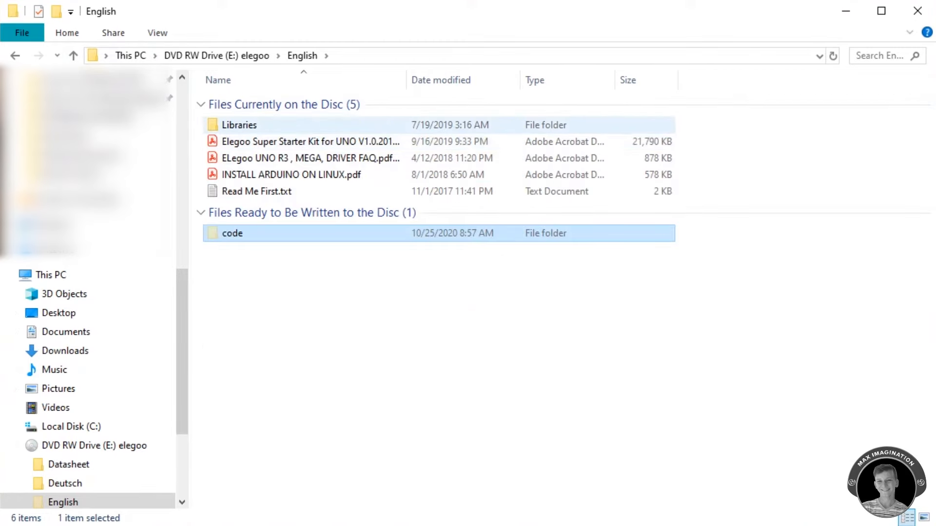
{"action": "double_click", "coordinate": [240, 125]}
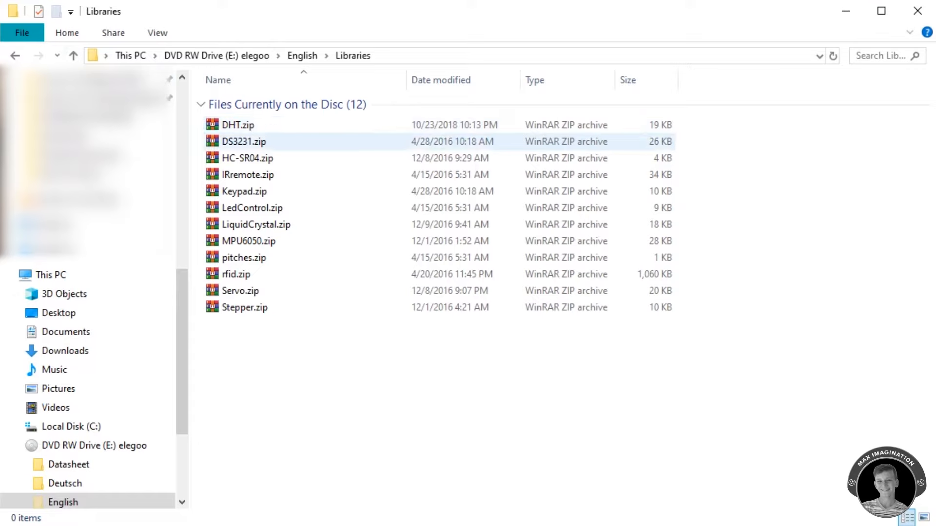
{"action": "left_click", "coordinate": [240, 290]}
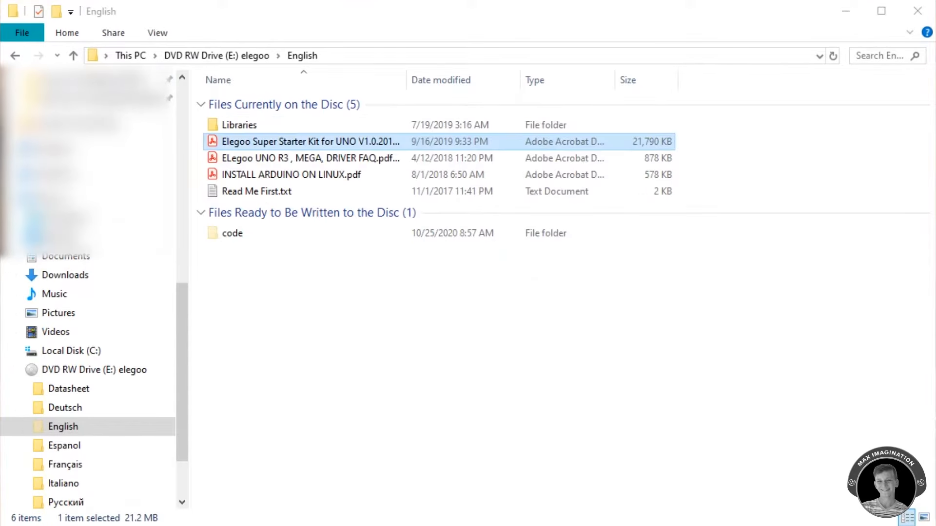
- View the Elegoo Super Starter Kit PDF, scrolling its contents down to the LCD Display lesson
{"action": "double_click", "coordinate": [310, 142]}
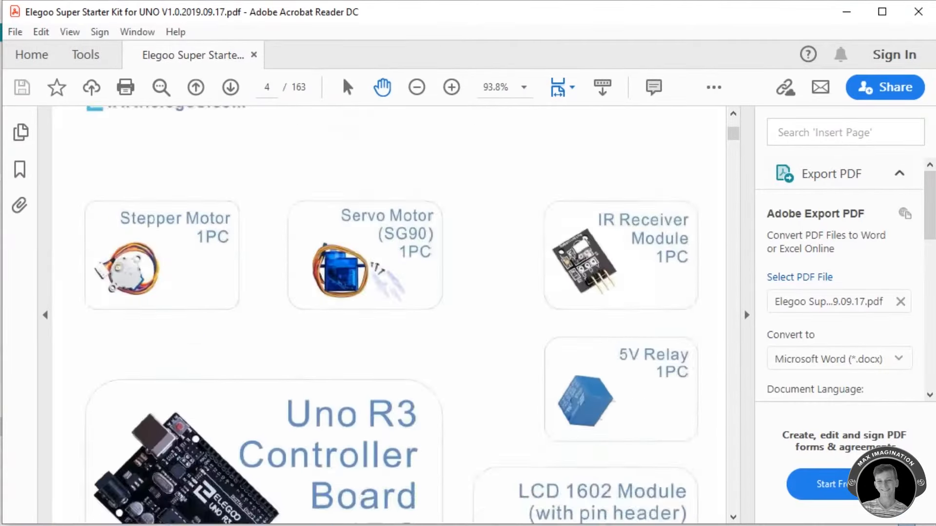
{"action": "scroll", "scroll_direction": "down", "scroll_amount": 3}
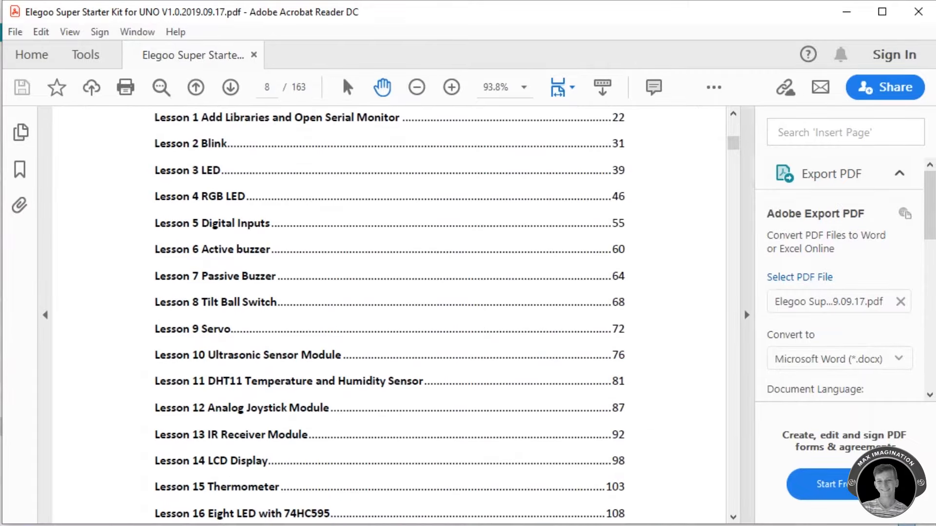
{"action": "scroll", "scroll_direction": "down", "scroll_amount": 3}
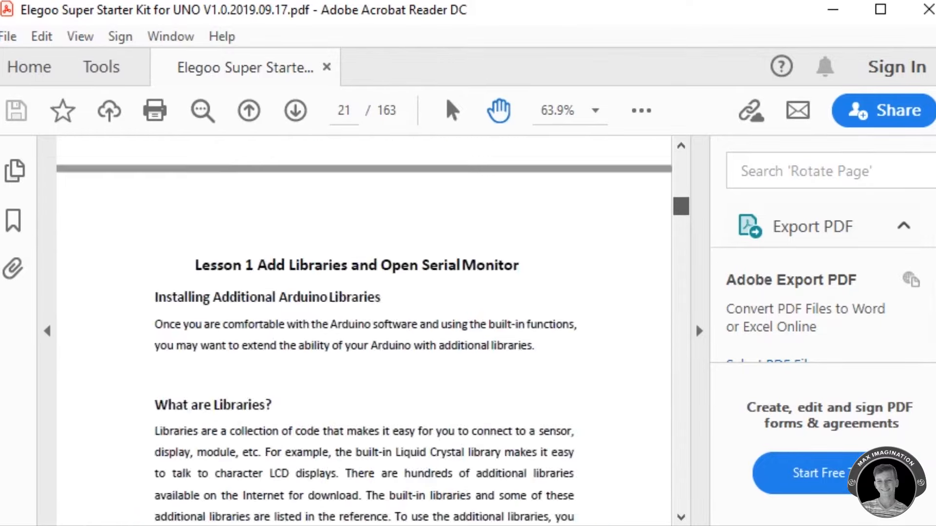
{"action": "scroll", "scroll_direction": "down", "scroll_amount": 3}
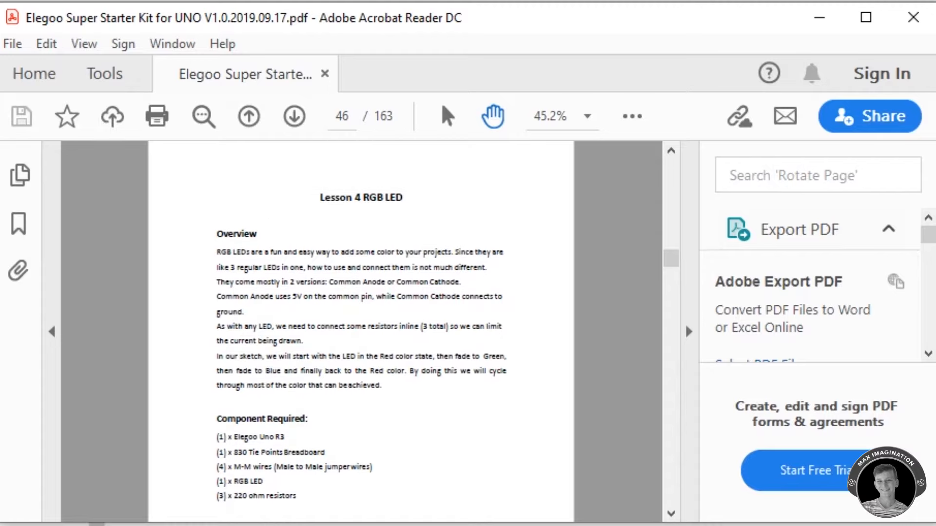
{"action": "scroll", "scroll_direction": "down", "scroll_amount": 3}
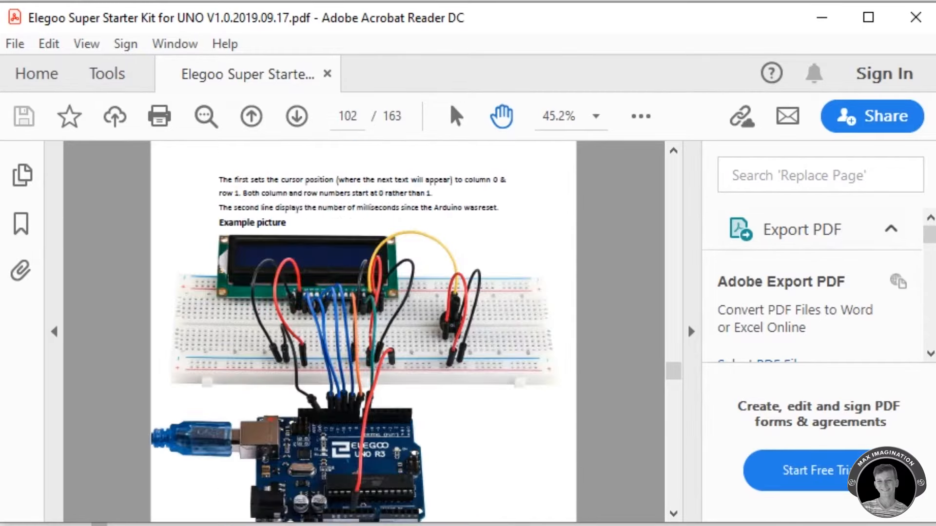
{"action": "scroll", "scroll_direction": "down", "scroll_amount": 3}
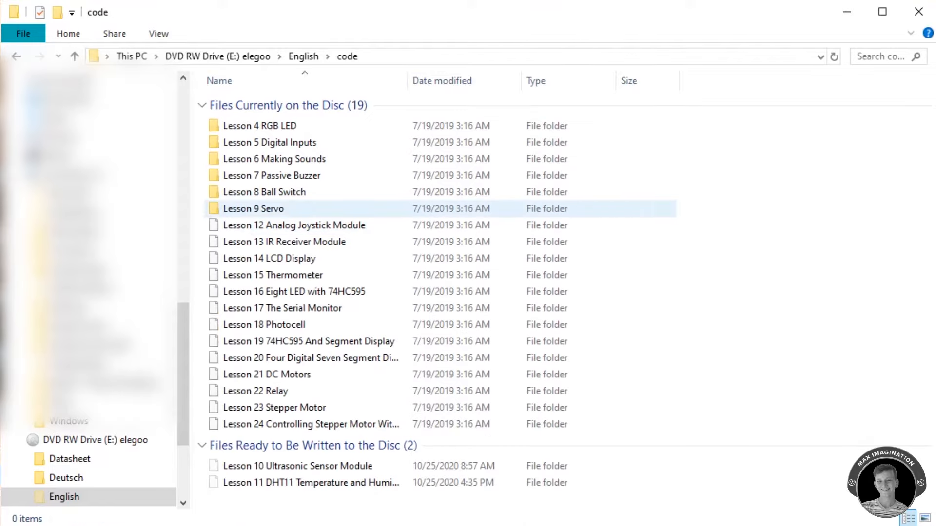
- Open HelloWorld.ino from the Lesson 14 LCD Display folder in Arduino IDE
{"action": "left_click", "coordinate": [269, 258]}
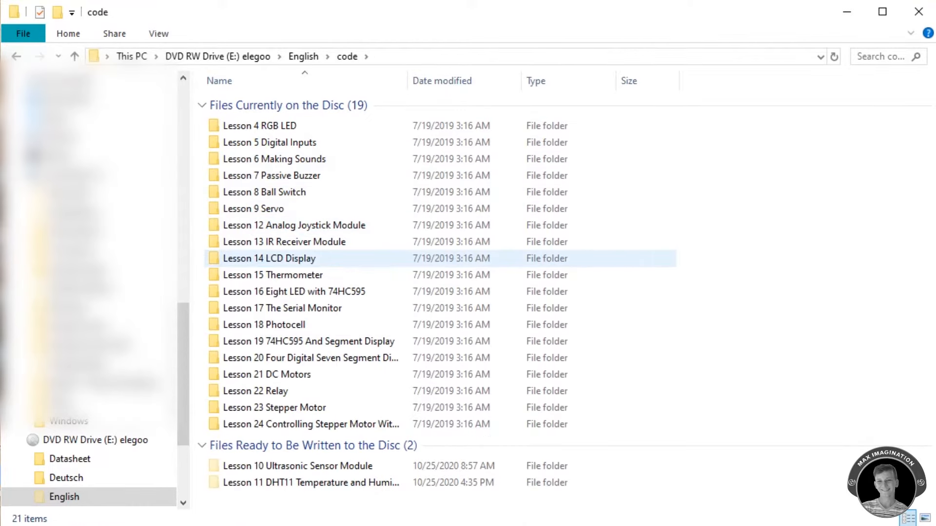
{"action": "double_click", "coordinate": [269, 257]}
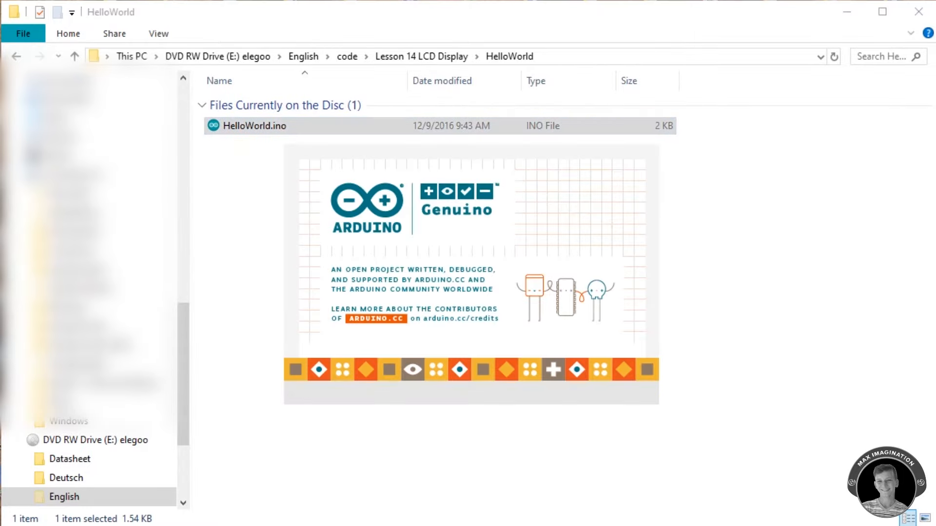
{"action": "double_click", "coordinate": [253, 126]}
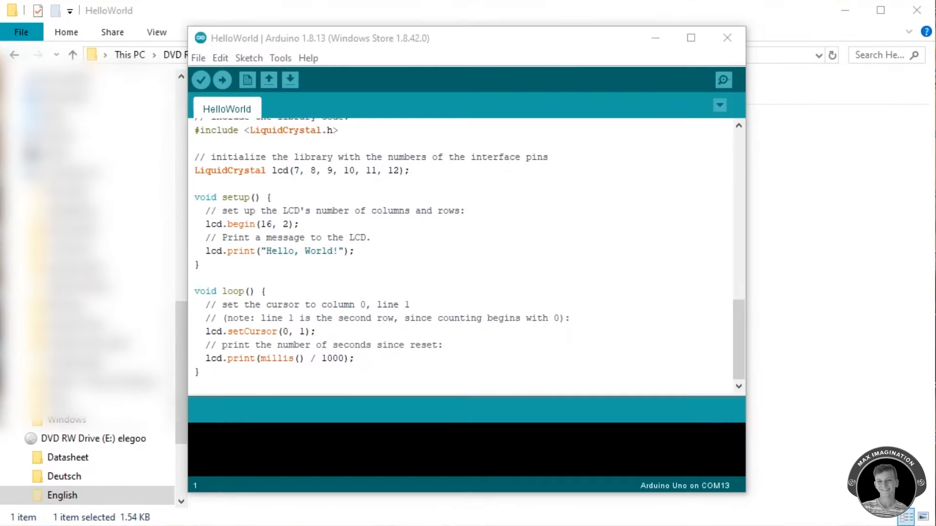
- Add LiquidCrystal.zip from E:\English\Libraries as a .ZIP library
{"action": "scroll", "scroll_direction": "up", "scroll_amount": 3}
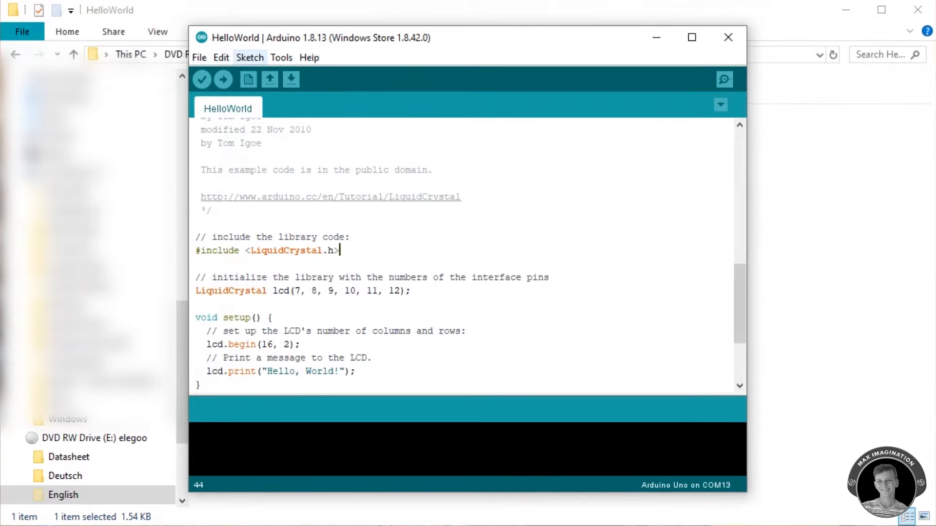
{"action": "left_click", "coordinate": [250, 58]}
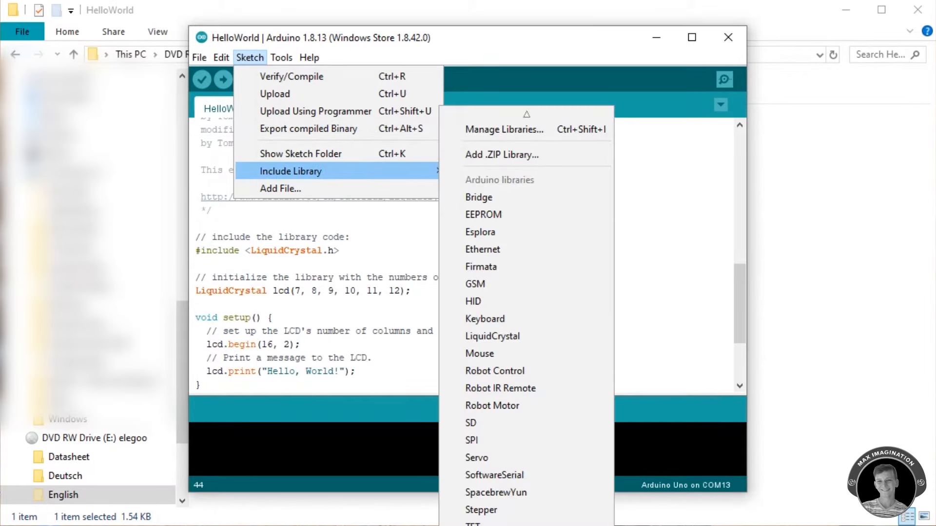
{"action": "left_click", "coordinate": [501, 155]}
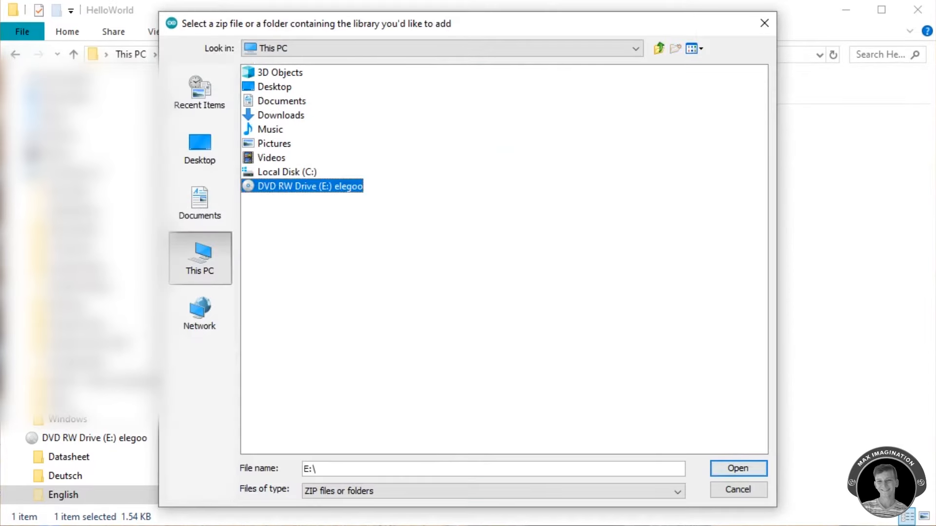
{"action": "double_click", "coordinate": [301, 185]}
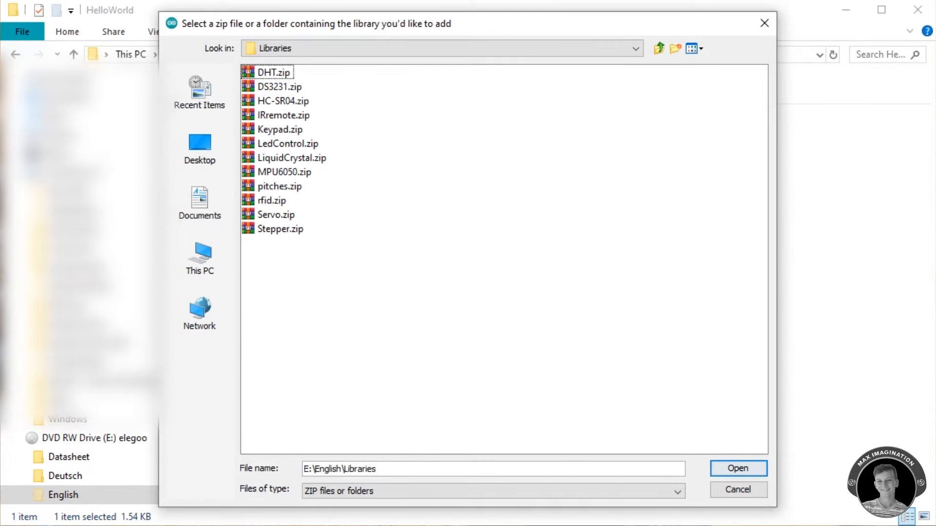
{"action": "left_click", "coordinate": [297, 158]}
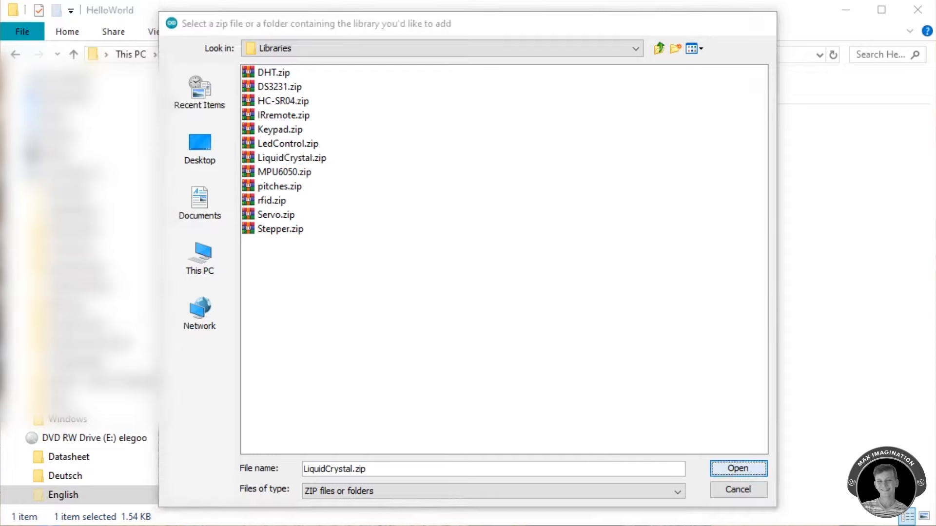
{"action": "left_click", "coordinate": [738, 469]}
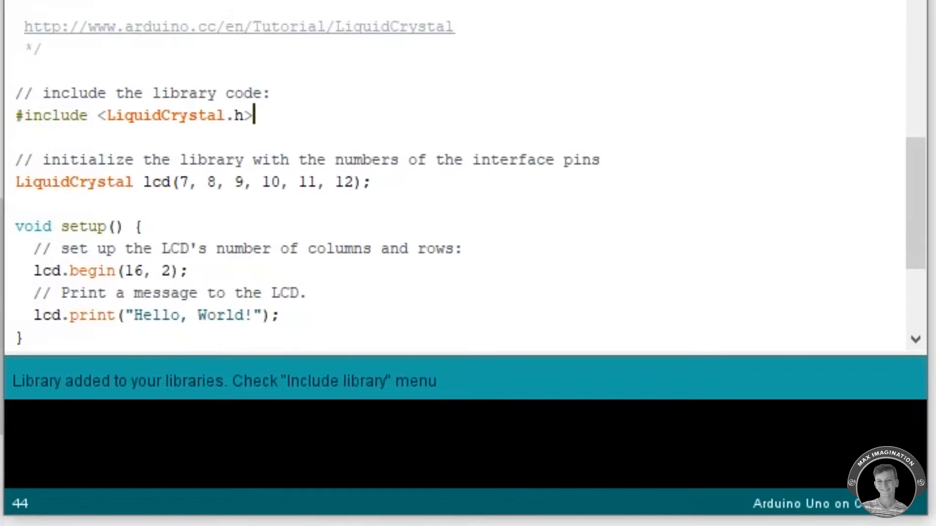
- Select COM13 (Arduino Uno) as the port under Tools
{"action": "left_click", "coordinate": [280, 57]}
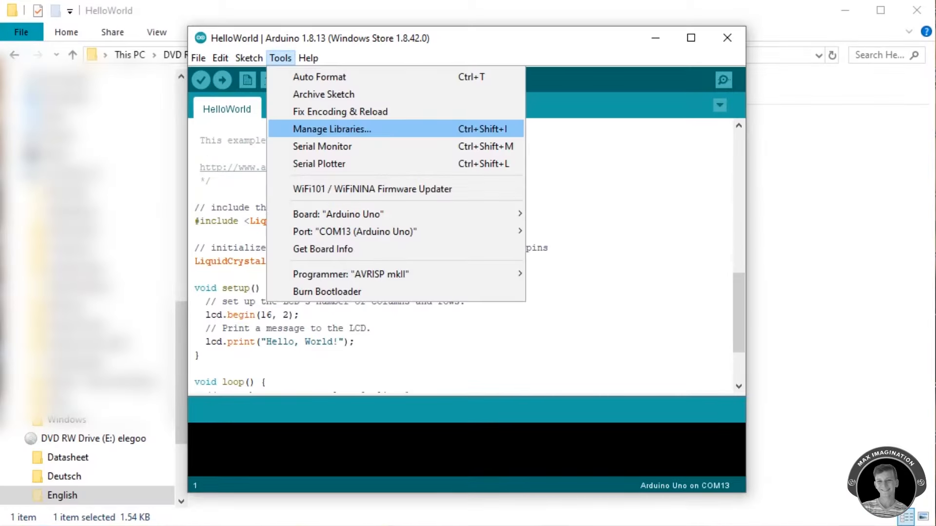
{"action": "mouse_move", "coordinate": [322, 249]}
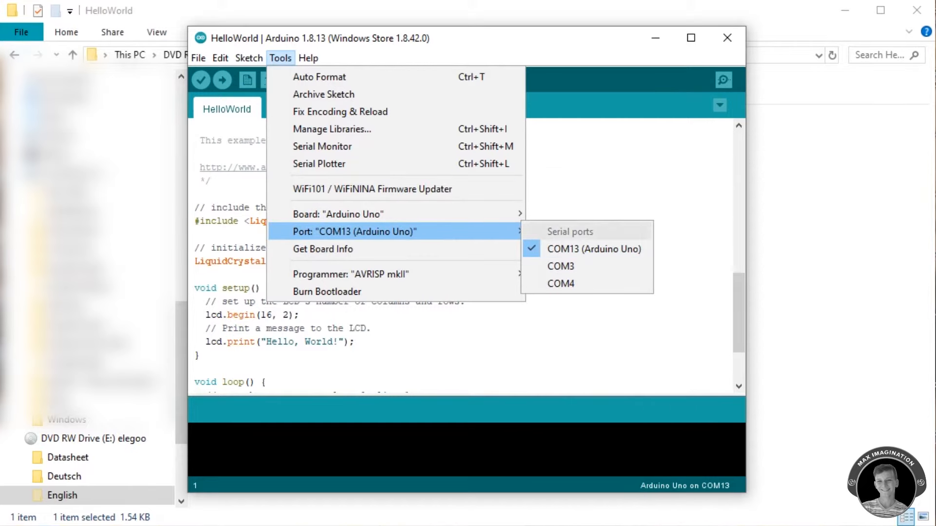
{"action": "left_click", "coordinate": [221, 79]}
{"action": "type", "text": "Max Imagination"}
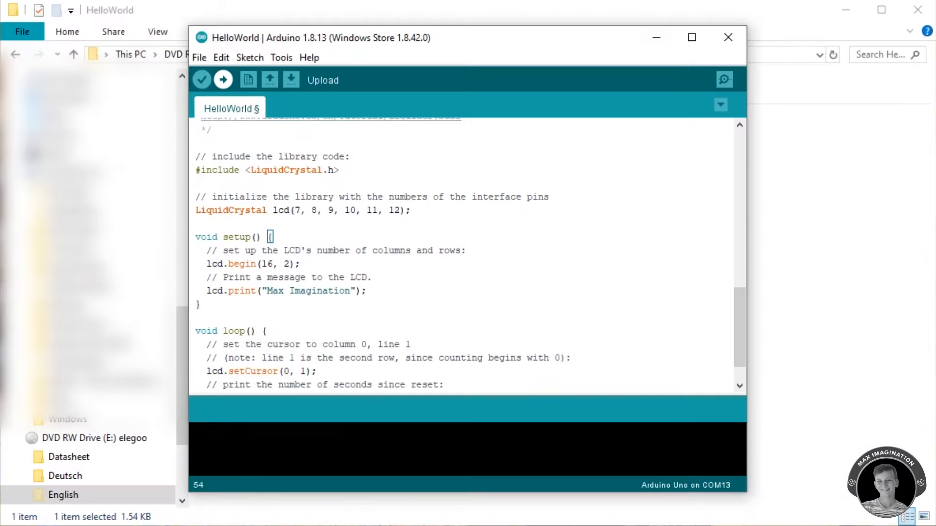
- Upload the HelloWorld sketch printing "Max Imagination" to the Uno
{"action": "left_click", "coordinate": [222, 79]}
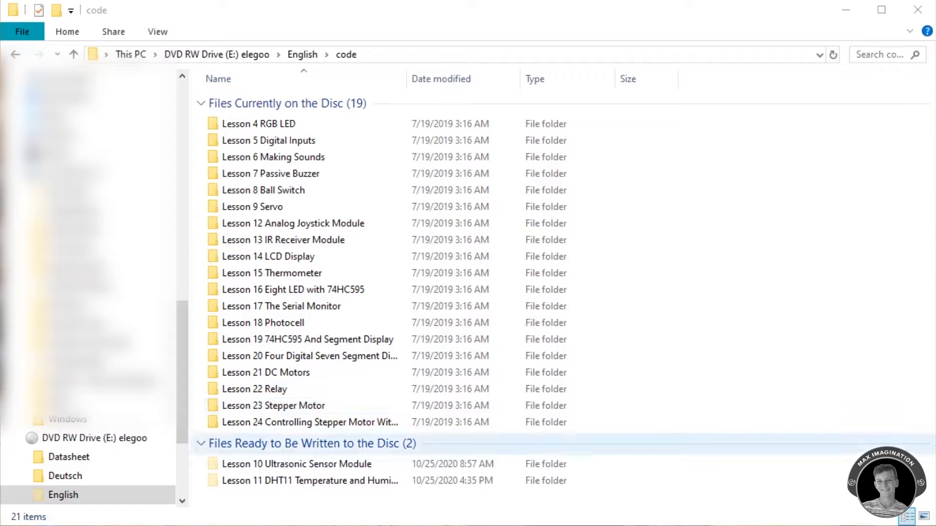
- Open Lesson 24's With_Remote.ino and add the IRremote.zip library
{"action": "double_click", "coordinate": [310, 422]}
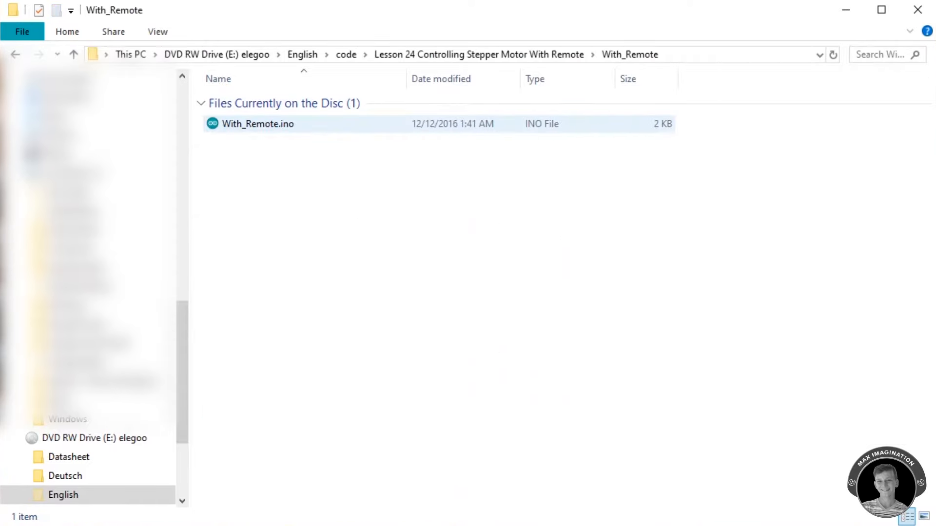
{"action": "double_click", "coordinate": [258, 124]}
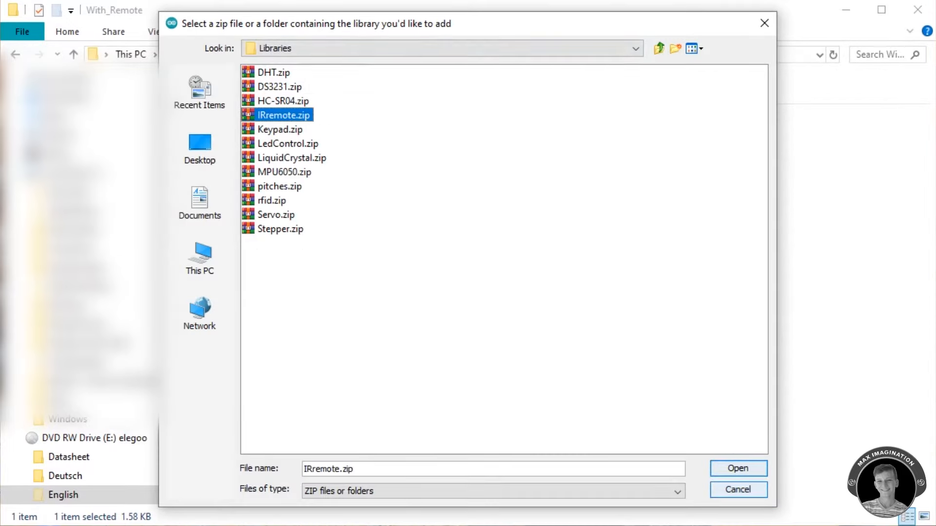
{"action": "left_click", "coordinate": [737, 469]}
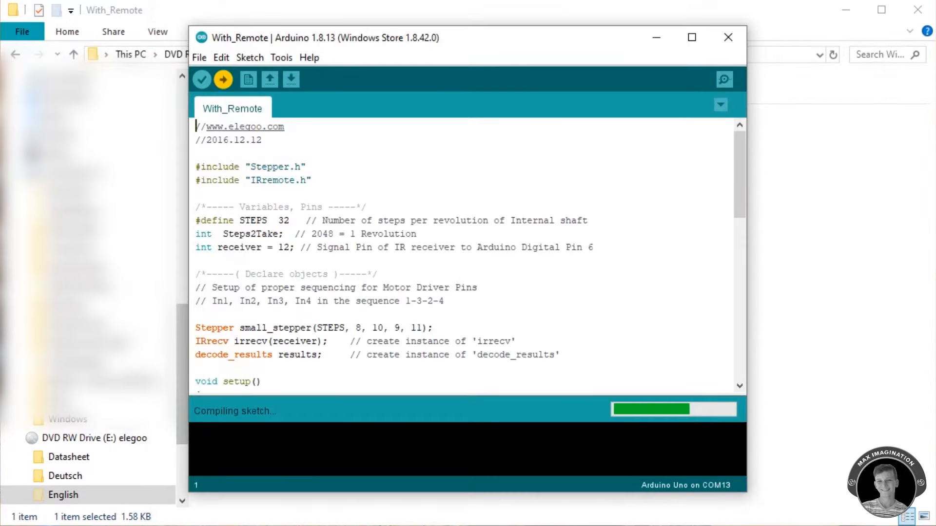